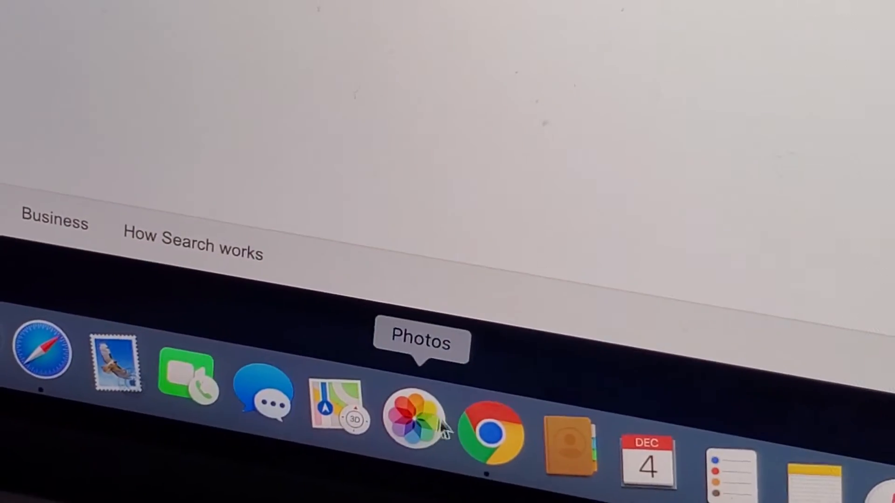
# Bring the Safari window showing the Google page to the front from the Dock
pyautogui.click(490, 425)
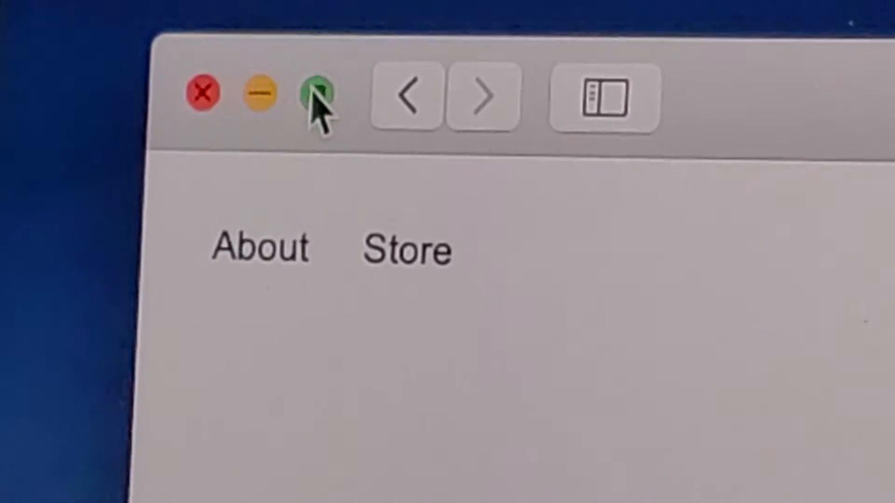
# Show Safari's window options offering full screen or tiling to either half
pyautogui.click(312, 94)
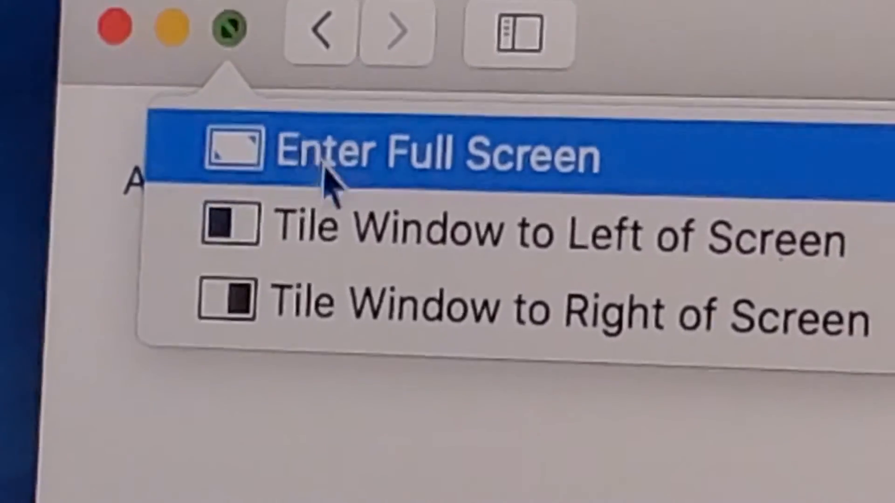
pyautogui.moveTo(320, 199)
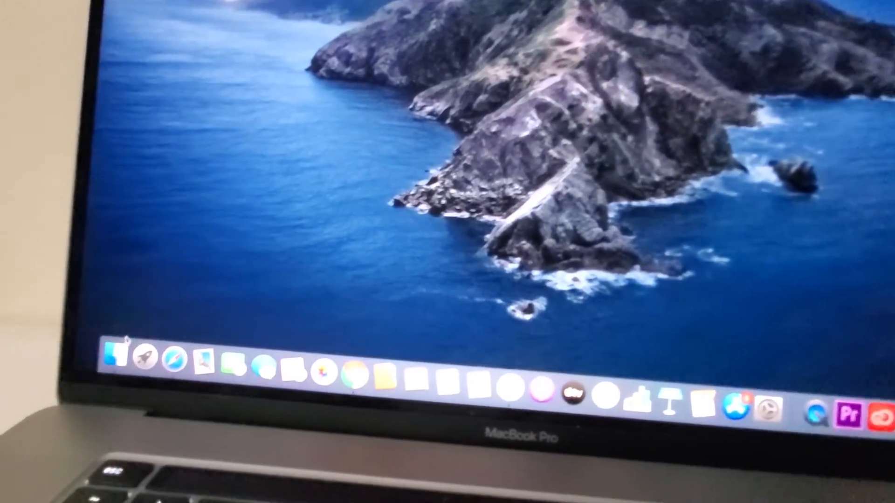
# Open a Finder window of recent files from the Dock on the Desktop space
pyautogui.click(112, 358)
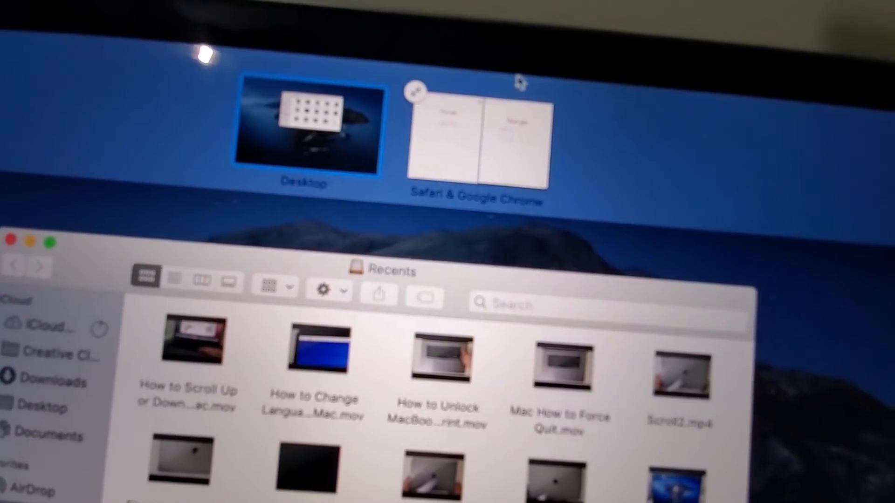
# Enter the Safari & Google Chrome Split View space from Mission Control
pyautogui.click(475, 140)
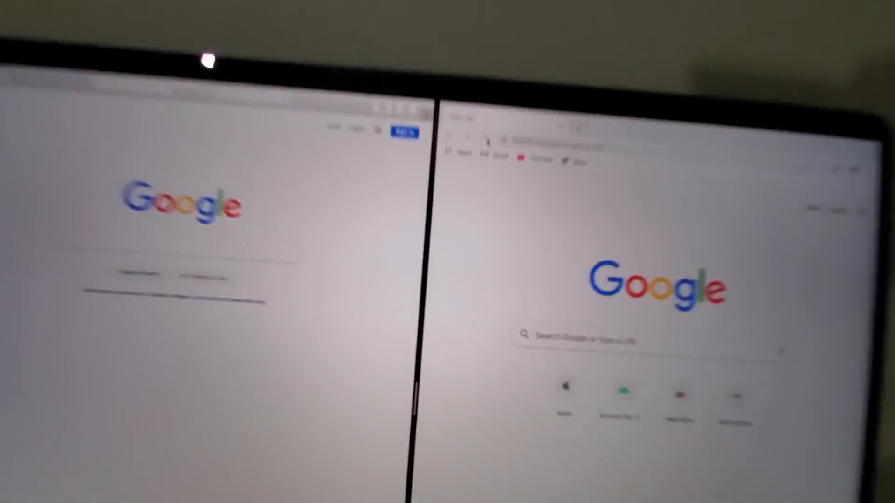